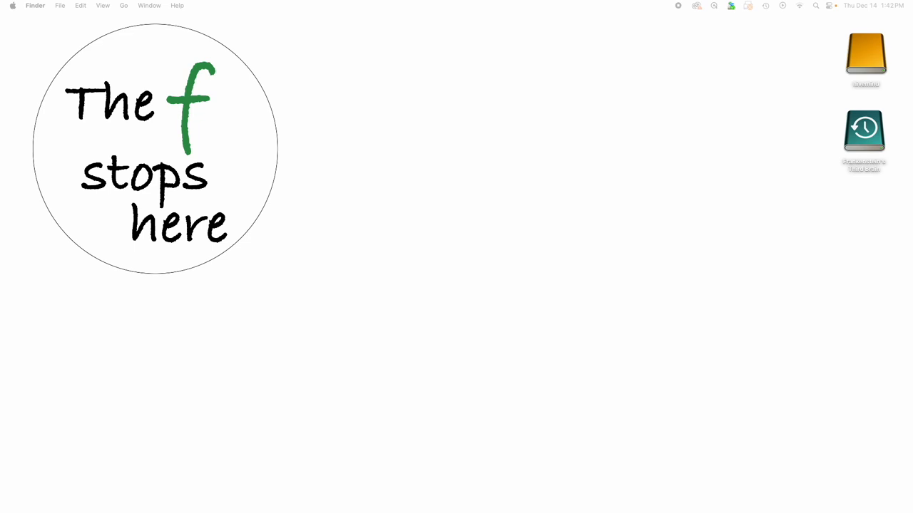
Step: Launch Capture One with the primary catalog and the hawk photo displayed
{"action": "left_click", "coordinate": [567, 277]}
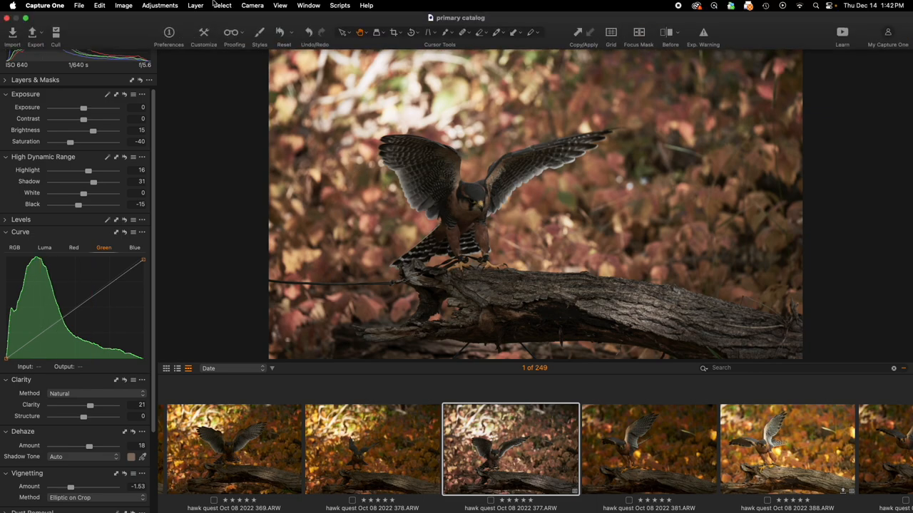
Step: Bring up the Styles list to reveal the custom styles folder with Desaturated Punch.costyle
{"action": "left_click", "coordinate": [260, 32]}
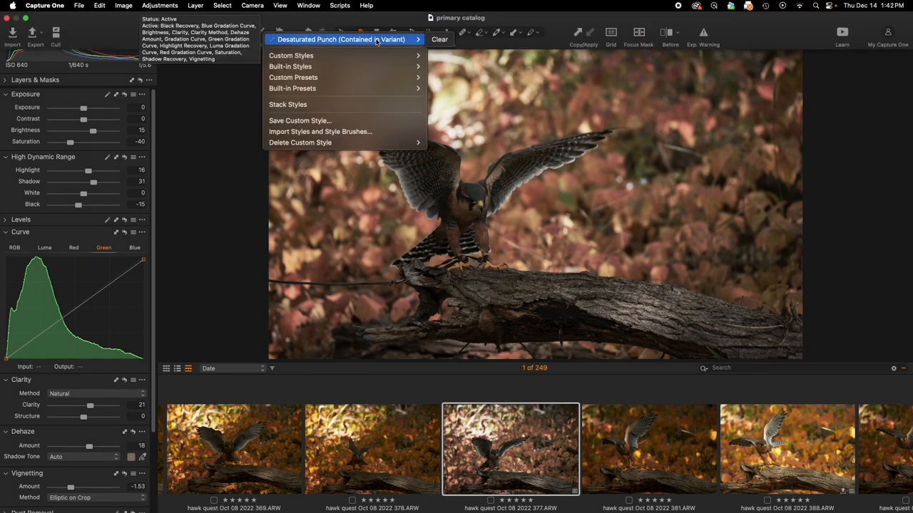
{"action": "mouse_move", "coordinate": [291, 56]}
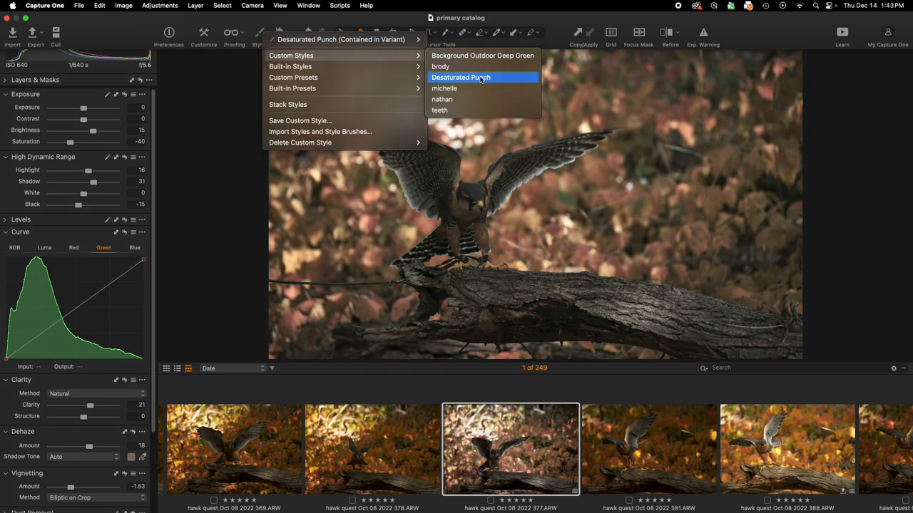
{"action": "mouse_move", "coordinate": [562, 228]}
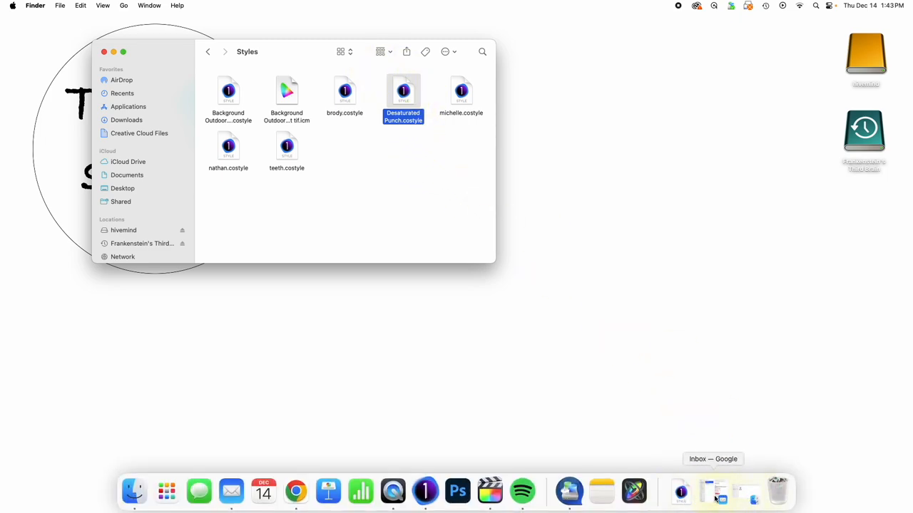
Step: Show Downloads in a new Finder window holding Desaturated Punch.costyle and position it
{"action": "left_click", "coordinate": [719, 491]}
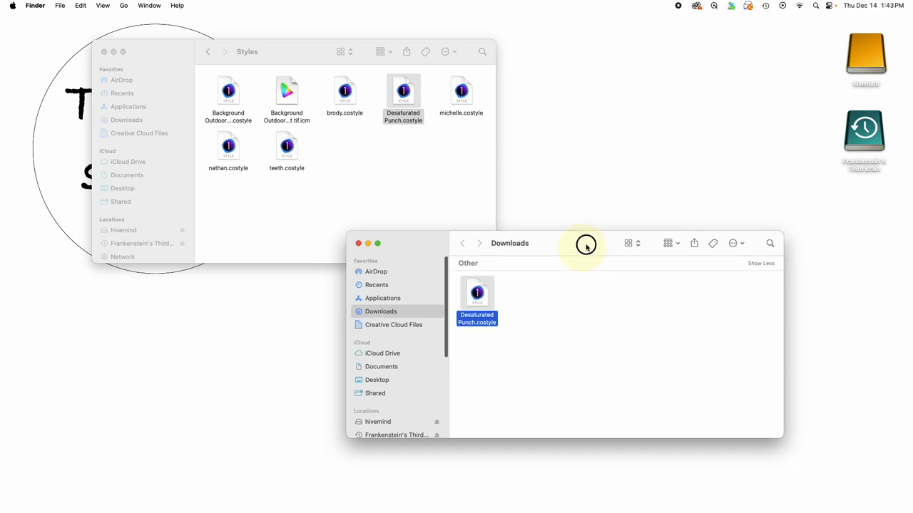
{"action": "left_click_drag", "start_coordinate": [585, 242], "coordinate": [554, 237]}
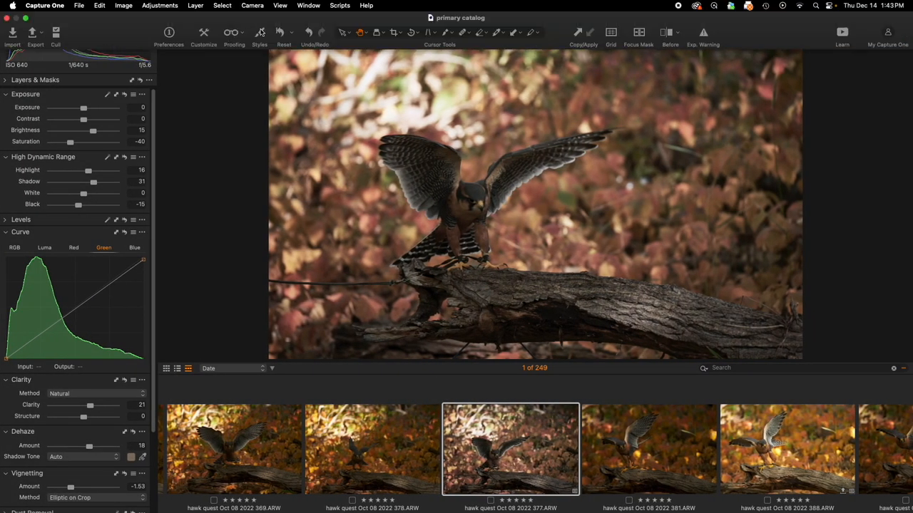
{"action": "left_click", "coordinate": [259, 33]}
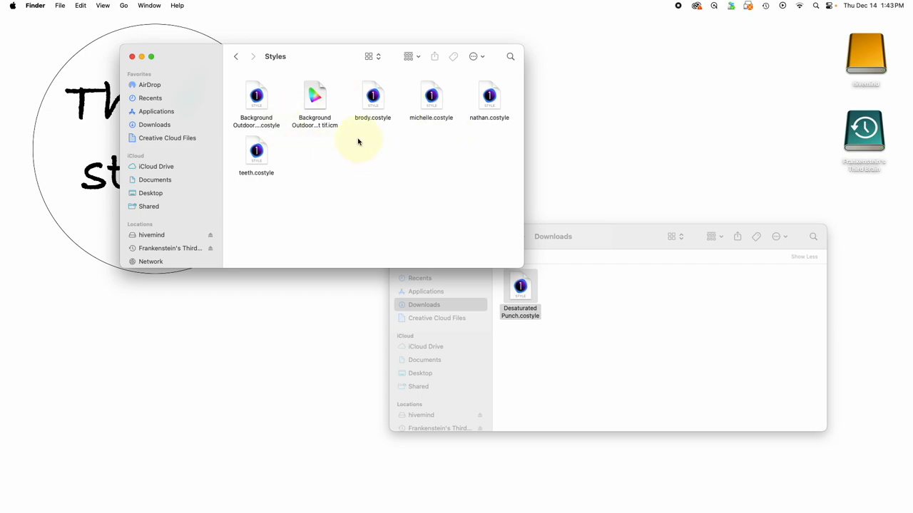
{"action": "mouse_move", "coordinate": [374, 140]}
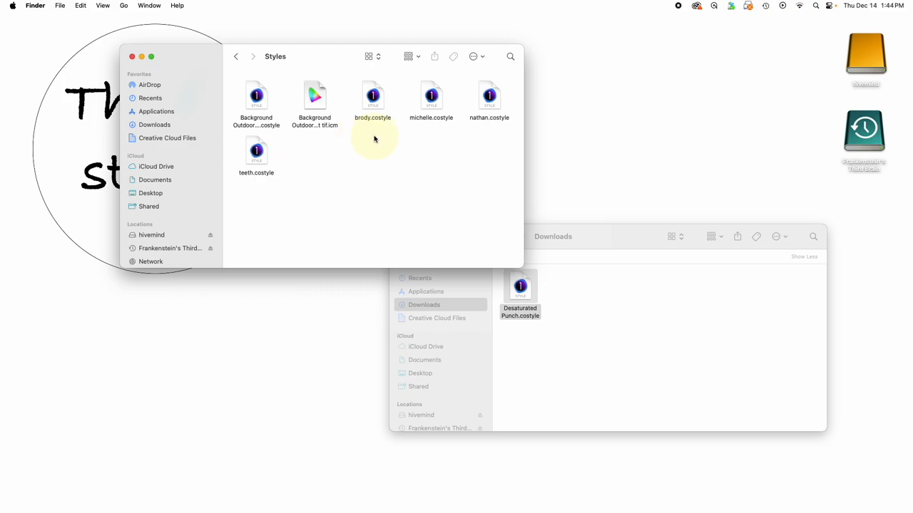
Step: Bring the Downloads Finder window with Desaturated Punch.costyle to the front
{"action": "left_click", "coordinate": [519, 295]}
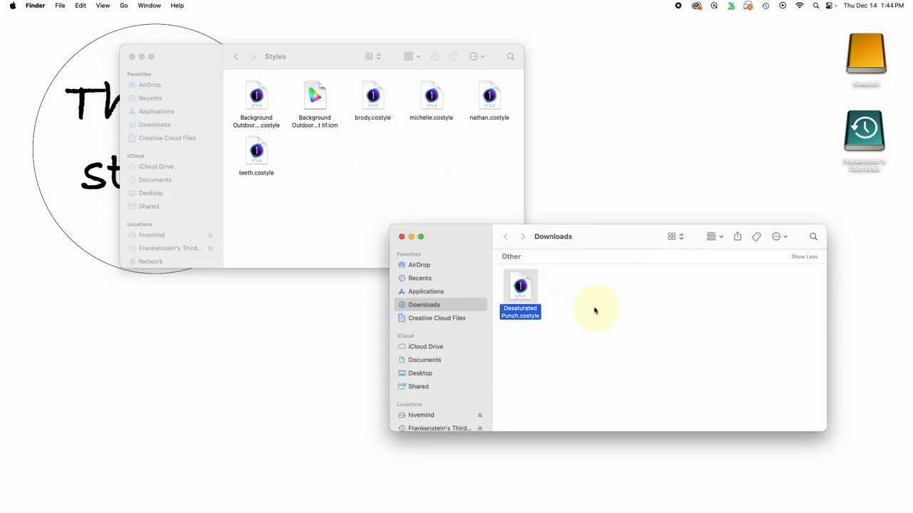
{"action": "mouse_move", "coordinate": [562, 299]}
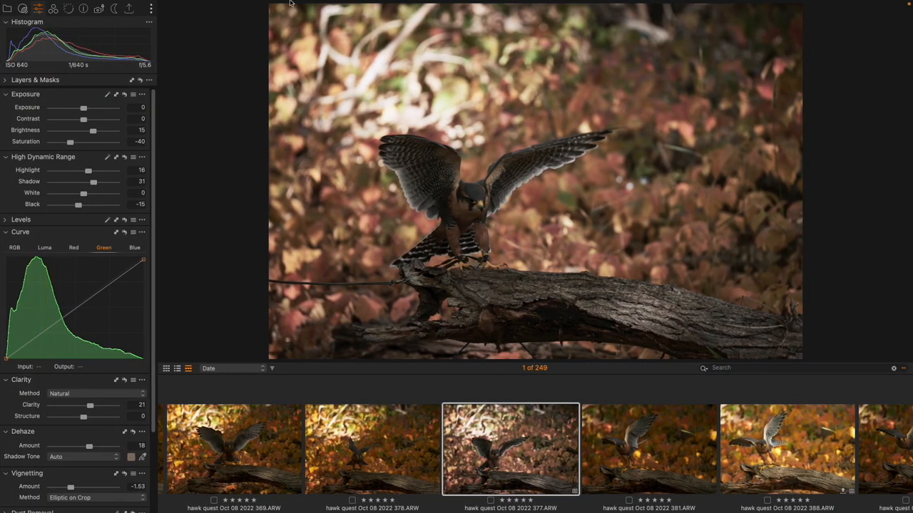
Step: Show the Custom Styles list, confirming Desaturated Punch is absent
{"action": "left_click", "coordinate": [260, 31]}
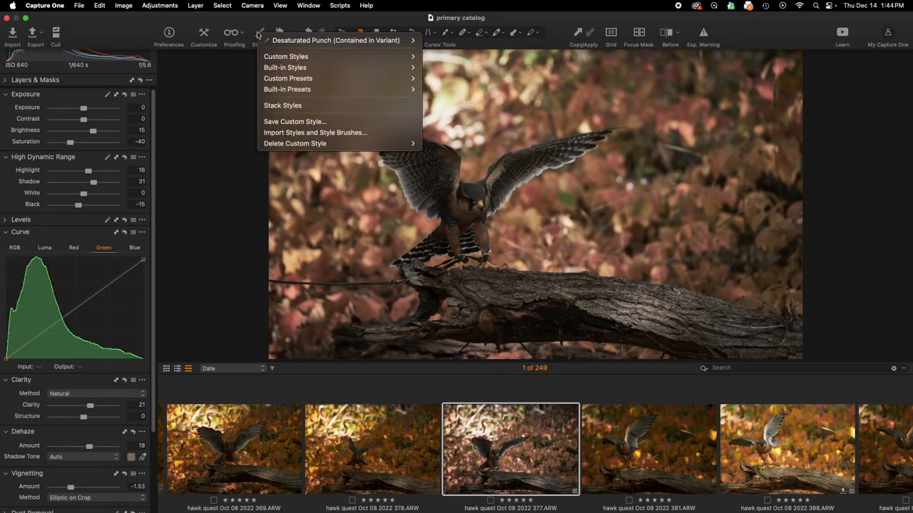
{"action": "left_click", "coordinate": [285, 57]}
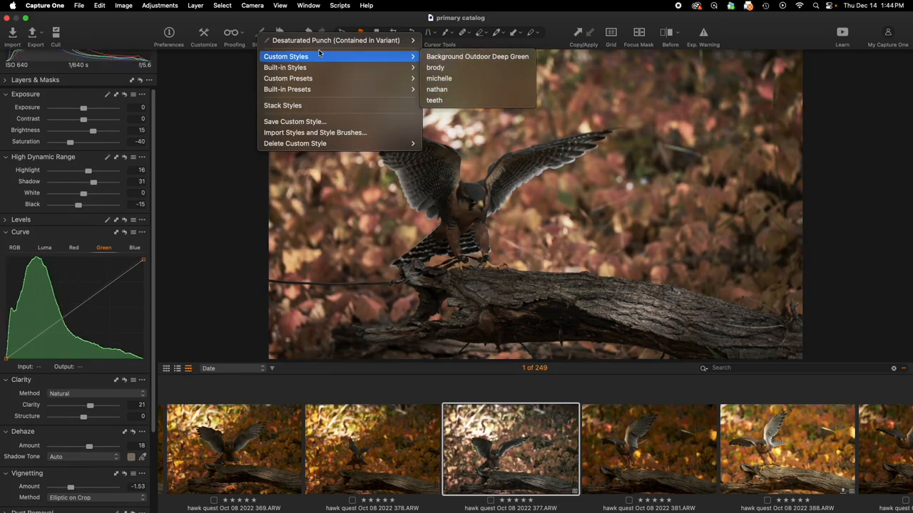
{"action": "mouse_move", "coordinate": [335, 40]}
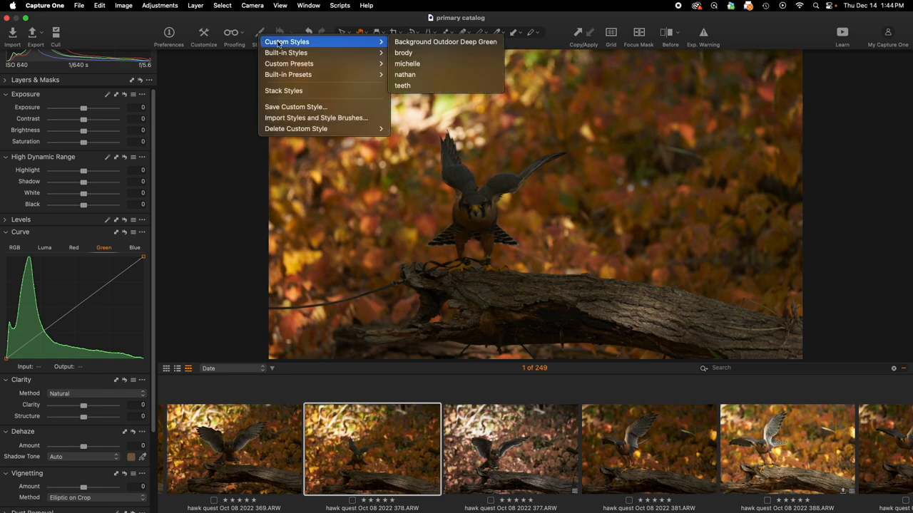
{"action": "mouse_move", "coordinate": [445, 42]}
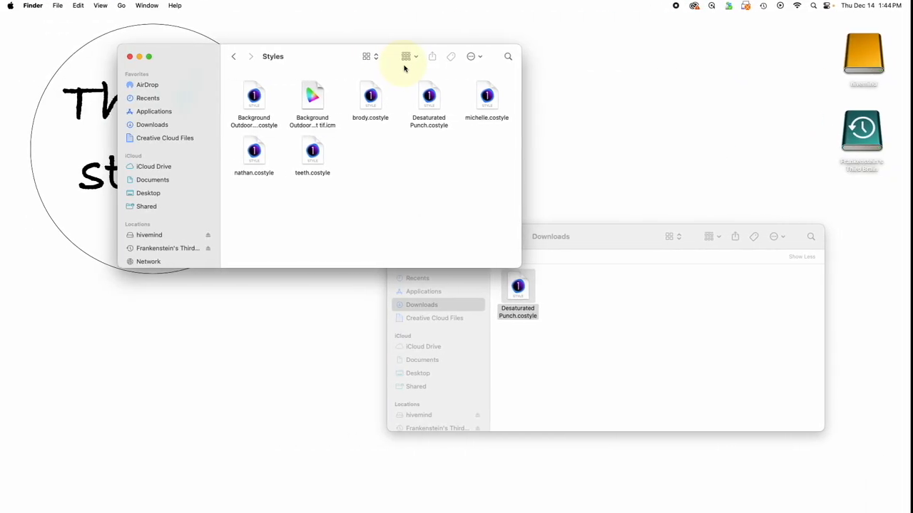
Step: Remove Desaturated Punch.costyle from the Styles folder, keeping the Downloads copy
{"action": "left_click", "coordinate": [430, 97]}
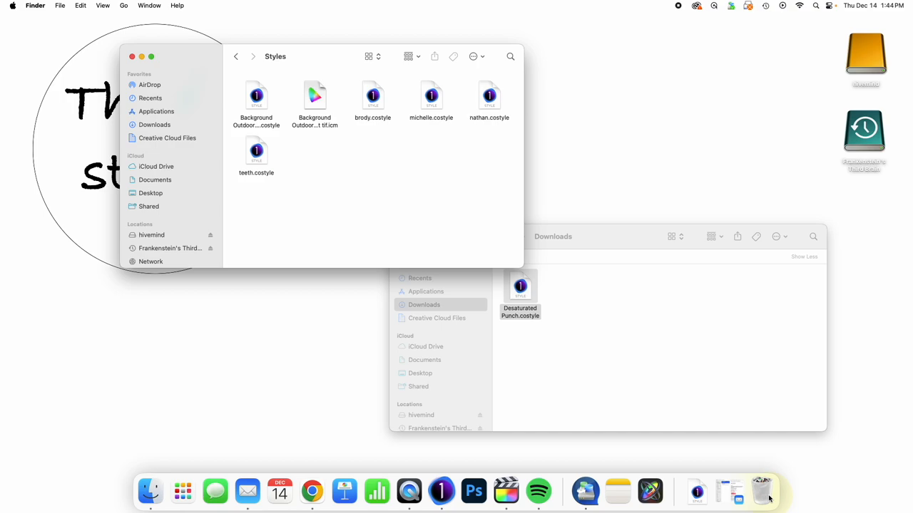
{"action": "mouse_move", "coordinate": [614, 228]}
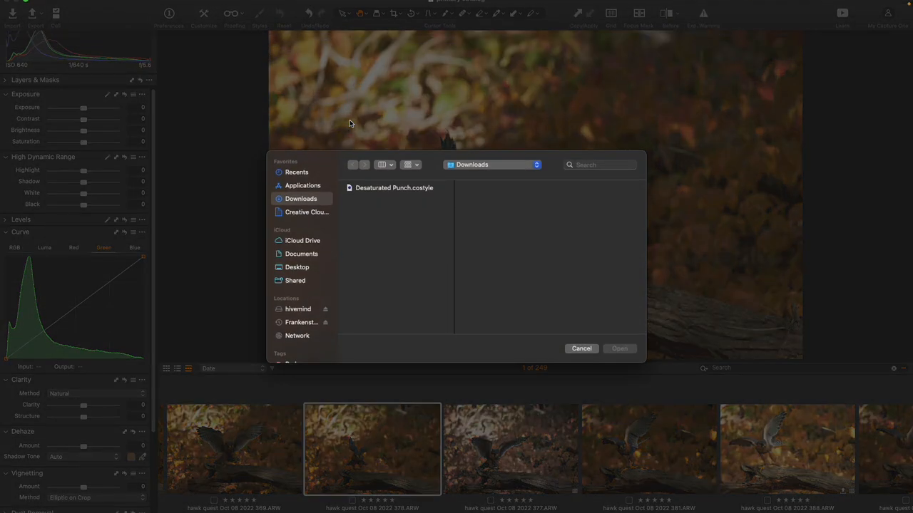
{"action": "mouse_move", "coordinate": [427, 191]}
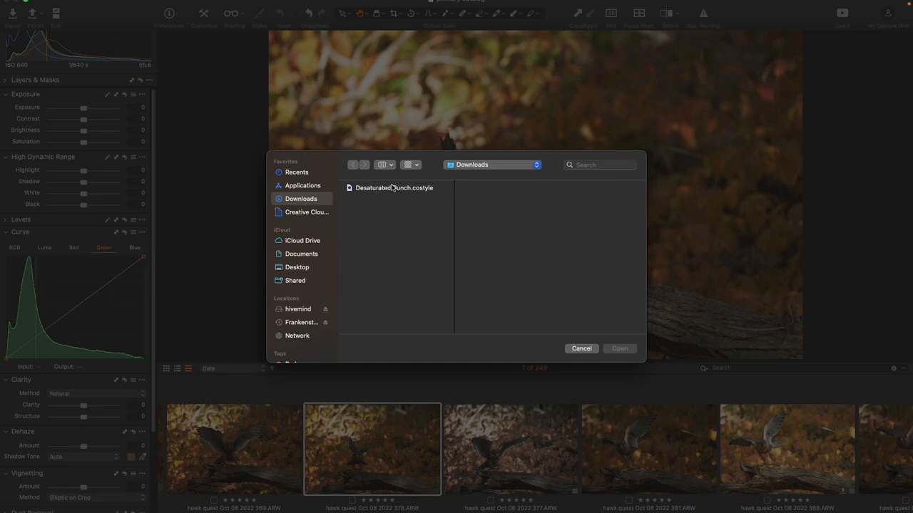
Step: Import Desaturated Punch.costyle from Downloads and confirm the import
{"action": "left_click", "coordinate": [619, 348]}
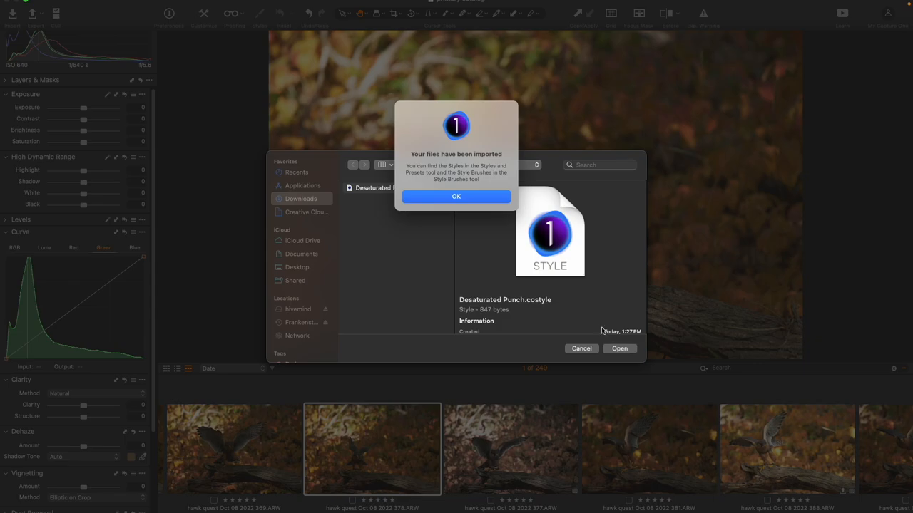
{"action": "left_click", "coordinate": [456, 196]}
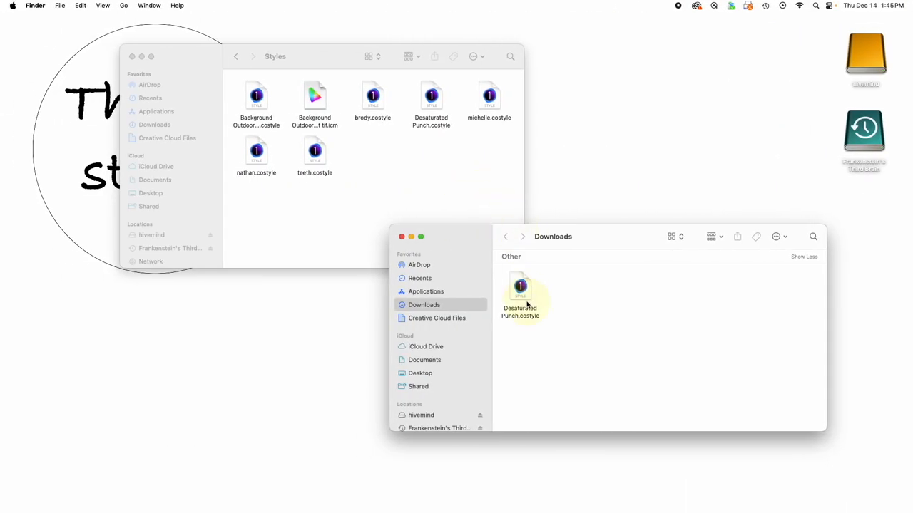
Step: Return to Capture One and show the styles list to verify Desaturated Punch is present
{"action": "left_click", "coordinate": [519, 291]}
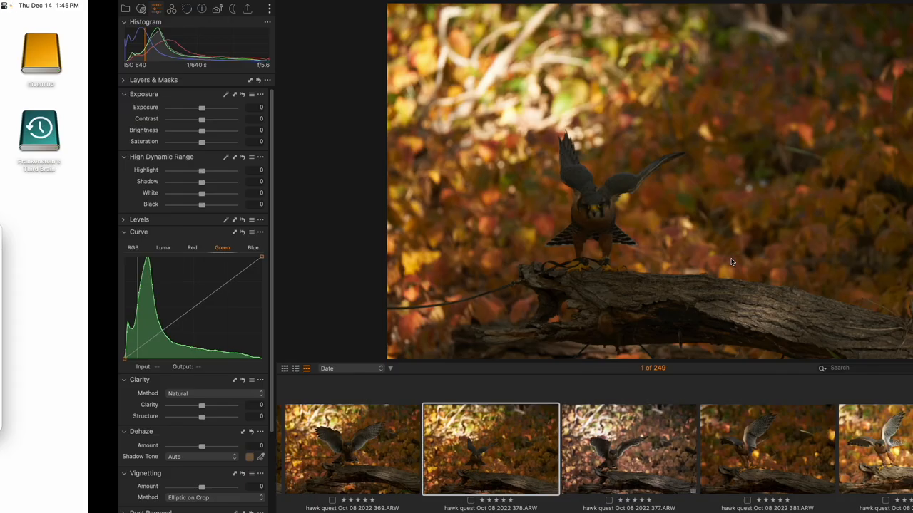
{"action": "left_click", "coordinate": [260, 31]}
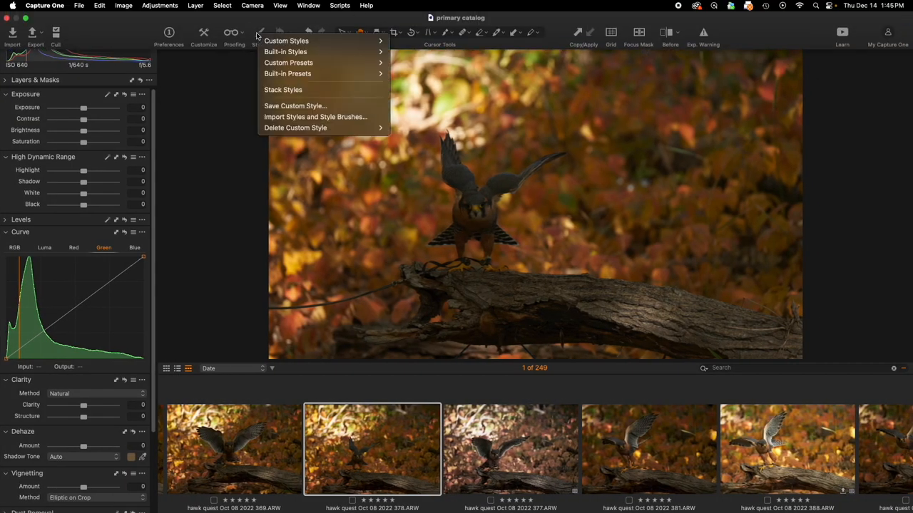